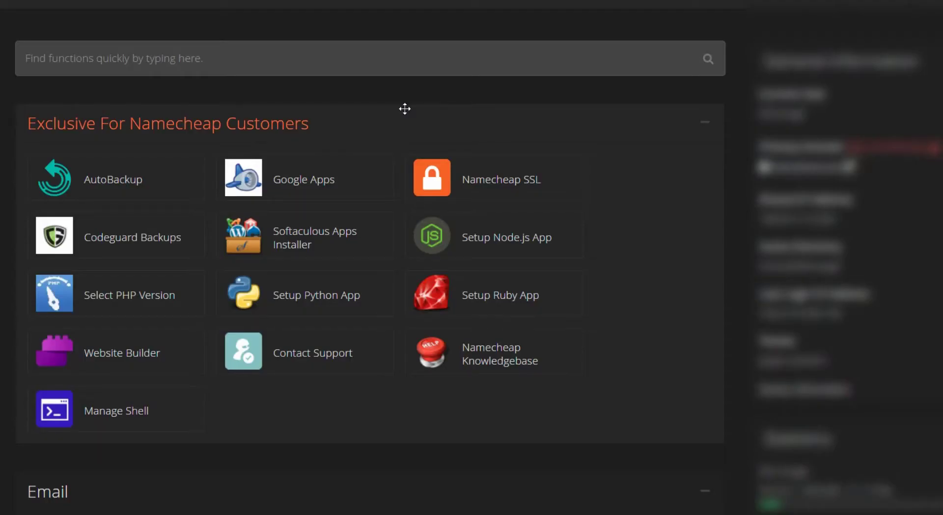
Step: Search the cPanel dashboard for File Manager and open the home directory listing
type("f")
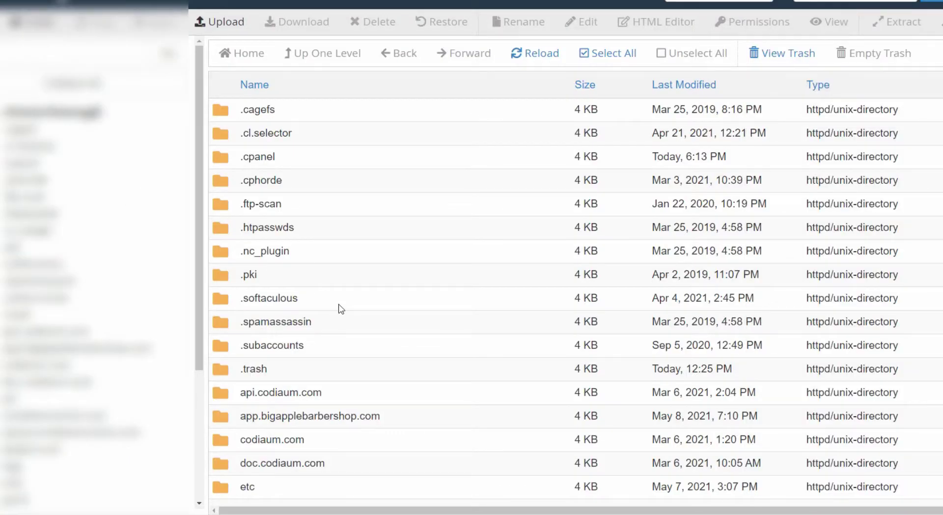
Step: Open wp-config.php in the WordPress site folder for editing
scroll("down", 3)
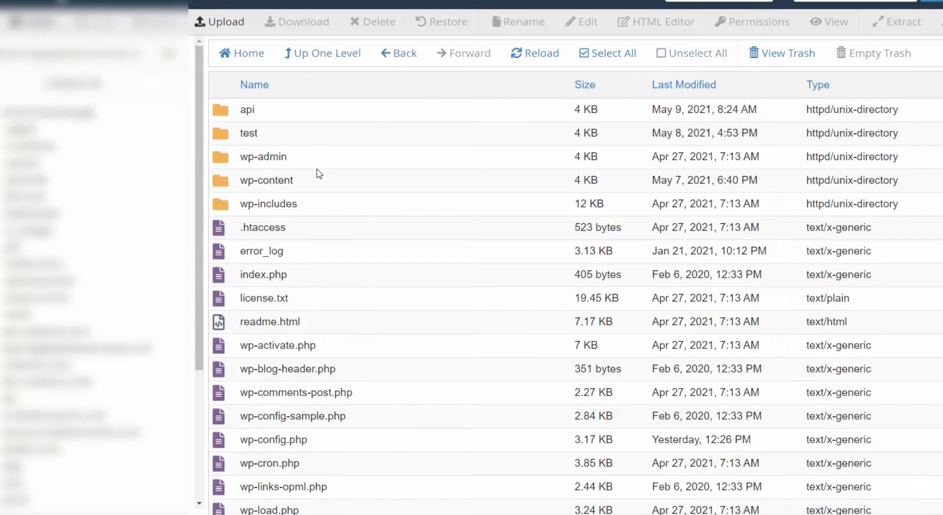
mouse_move(391, 148)
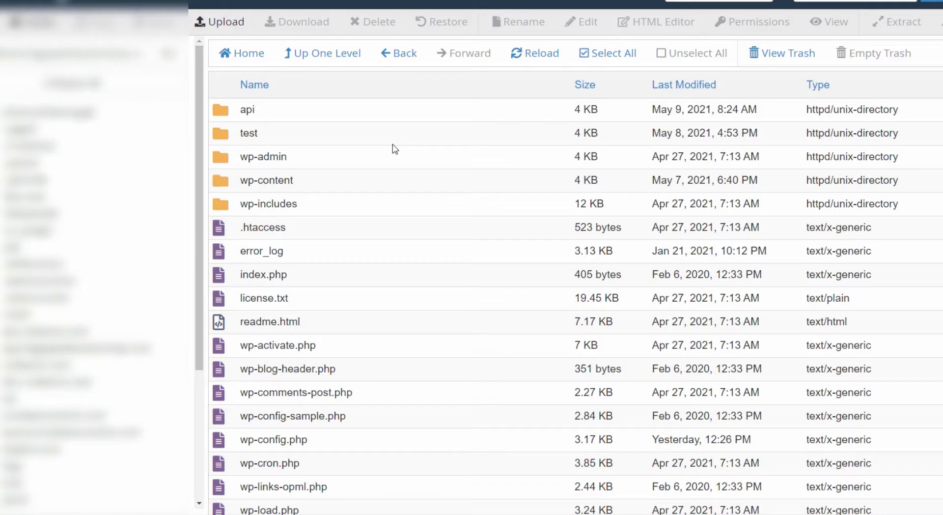
mouse_move(263, 439)
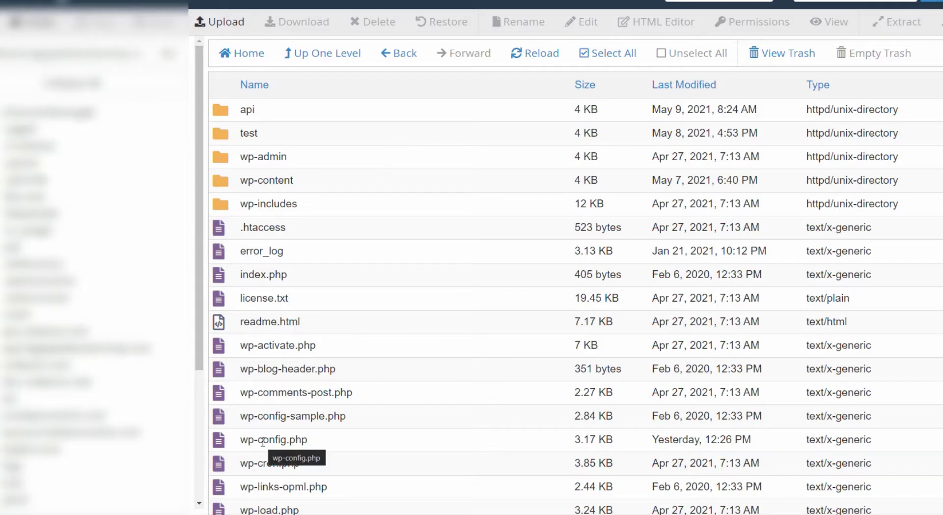
right_click(273, 439)
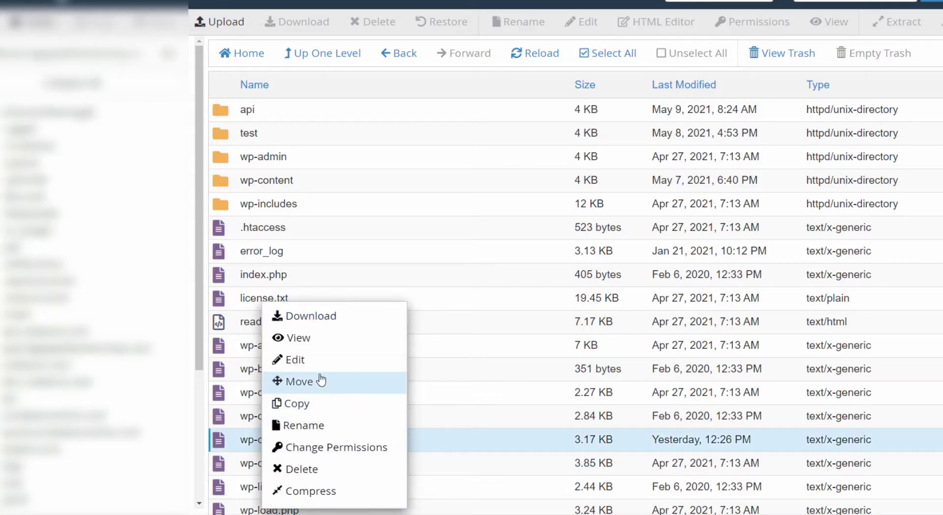
left_click(295, 358)
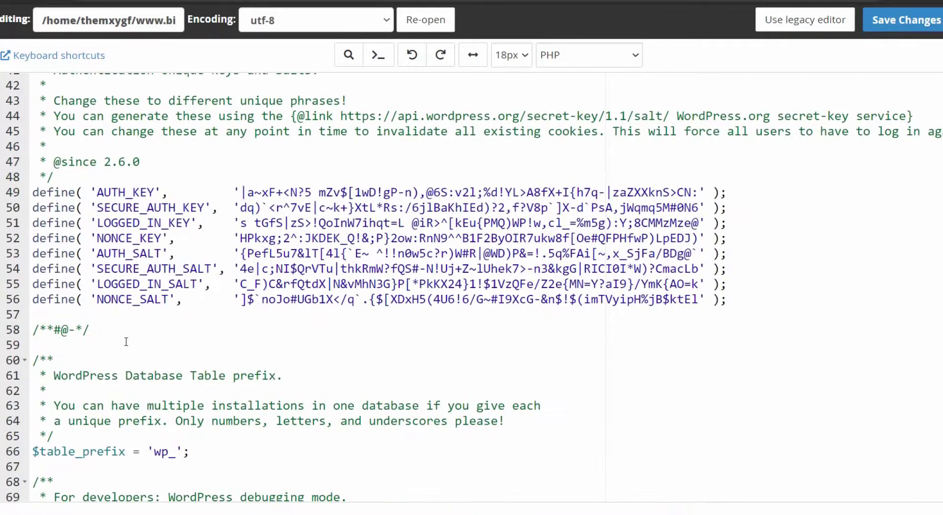
Step: Scroll down wp-config.php to the WP_DEBUG false line
scroll("down", 3)
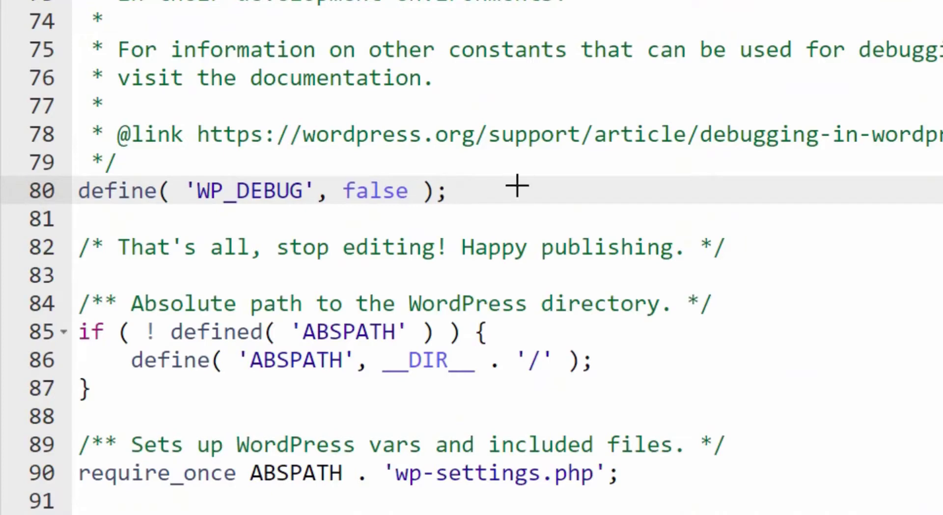
Step: Add define( 'WP_MEMORY_LIMIT', '512M' ); below the WP_DEBUG line
type("define( 'WP_DEBUG', false );")
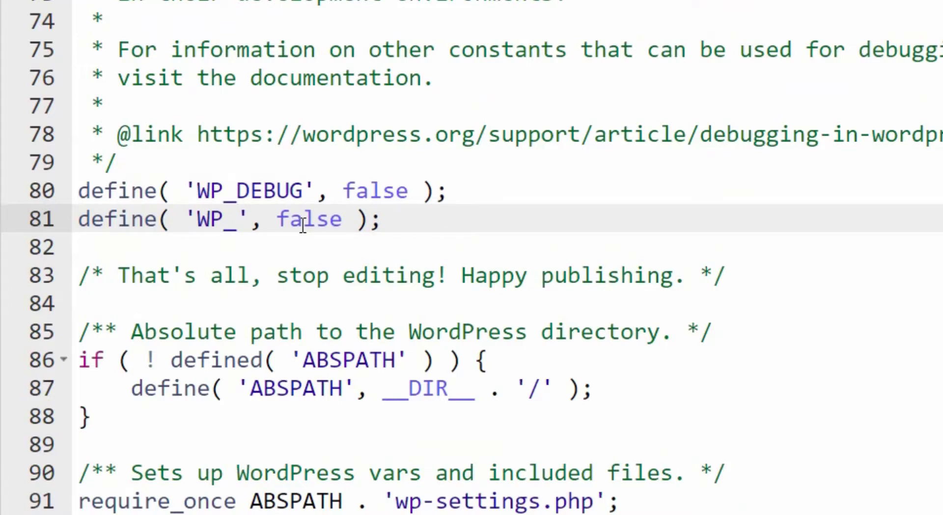
type("MEMORY")
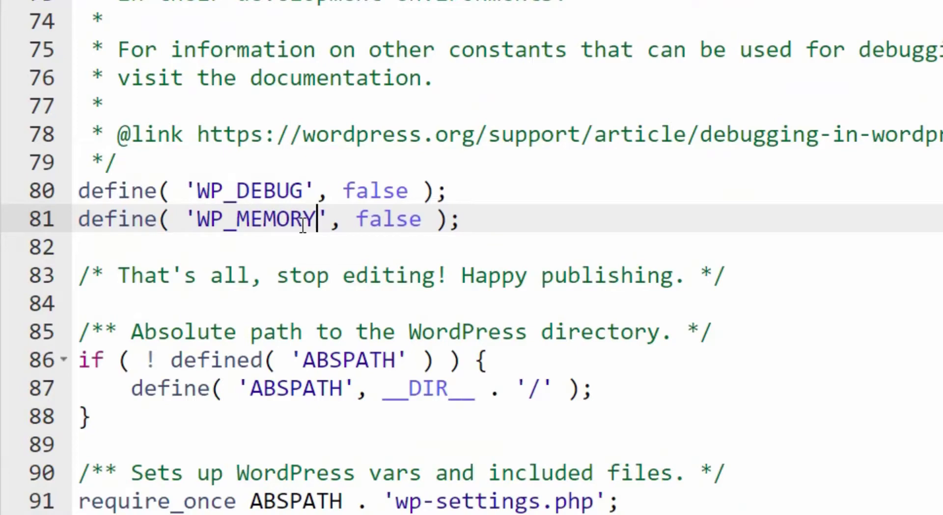
type("_LIMIT")
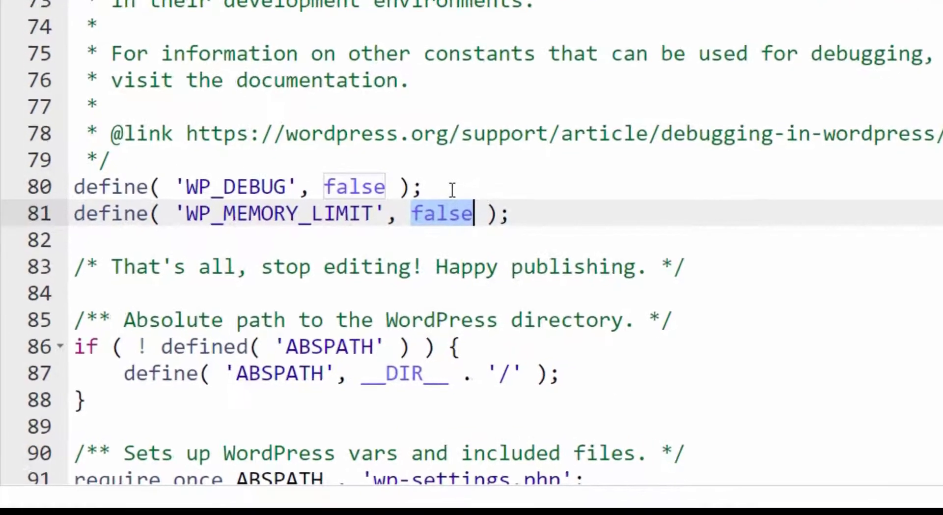
type("''")
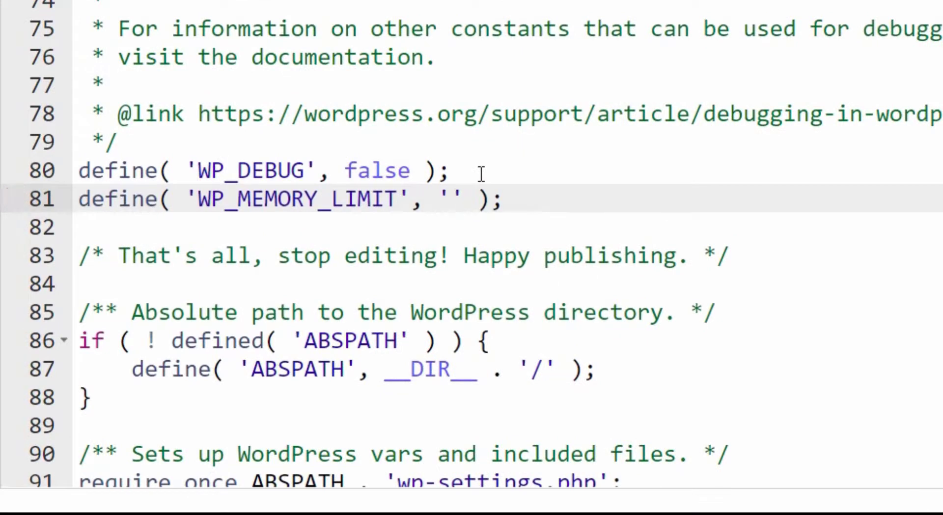
type("5")
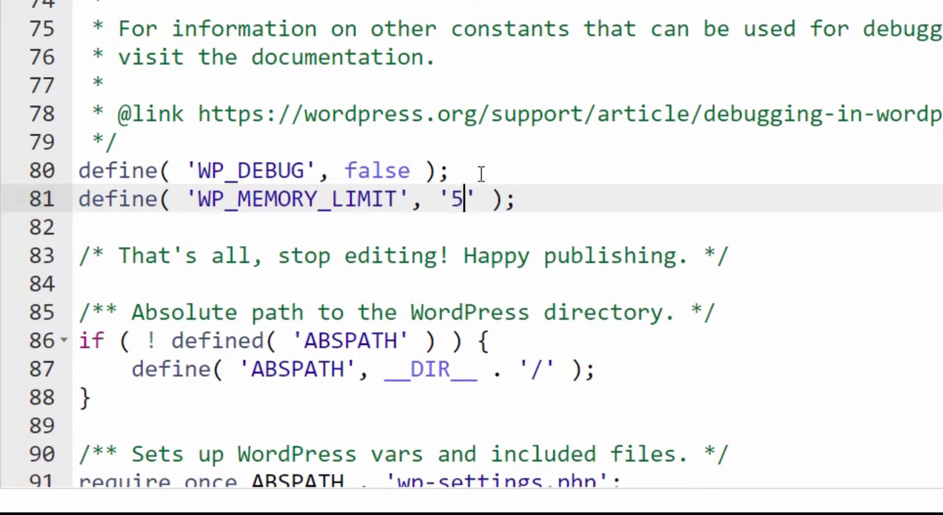
type("12M")
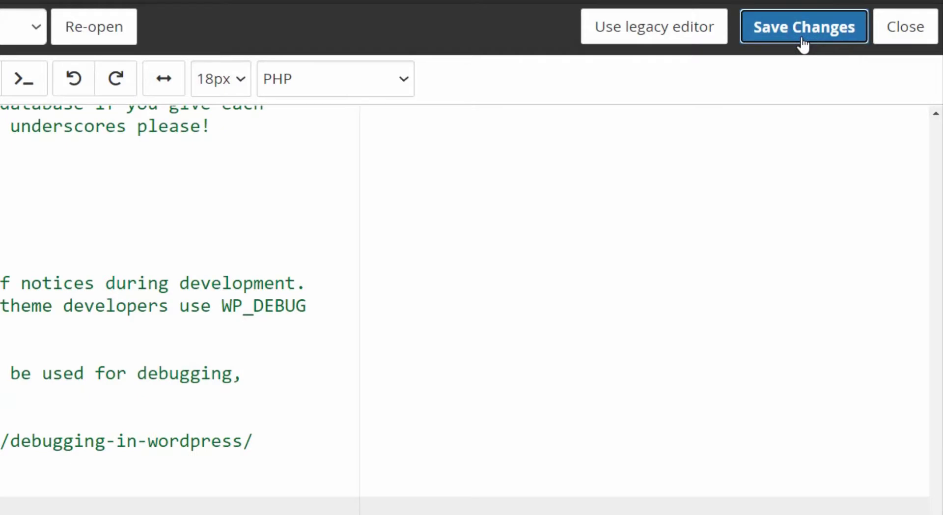
Step: Save the changes to wp-config.php from the editor toolbar
left_click(804, 27)
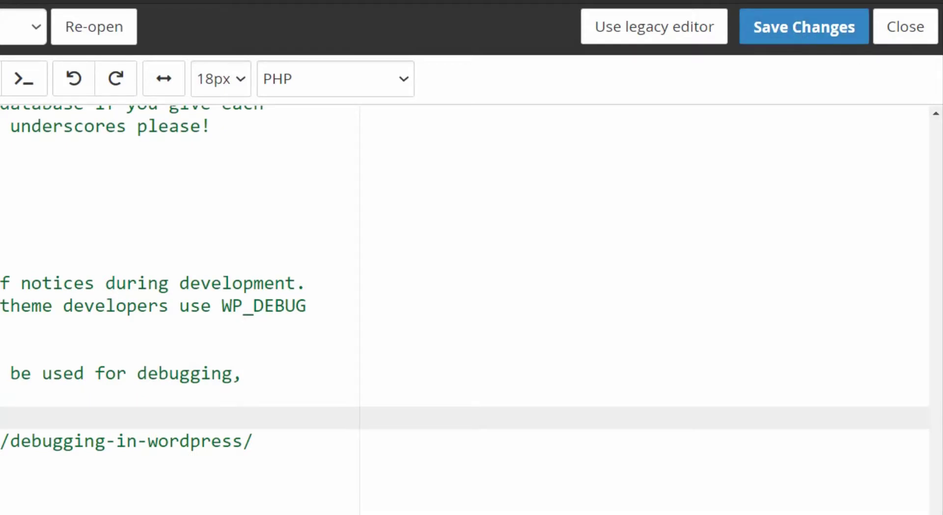